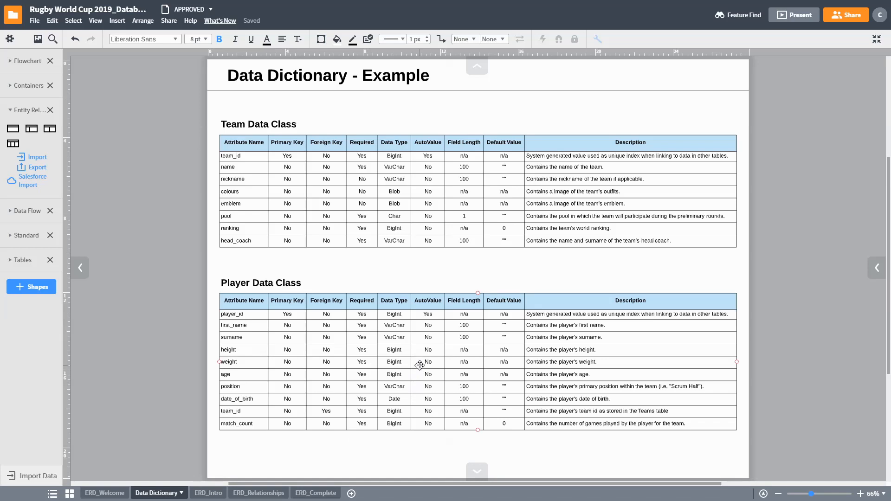
mouse_move(501, 343)
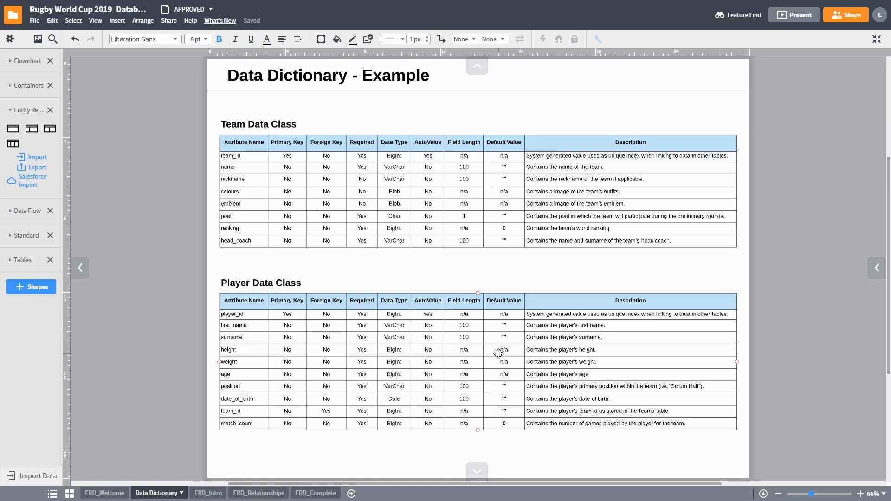
Step: Place a blank Entity shape with placeholder key, field and type rows on the ERD_Intro page
click(244, 155)
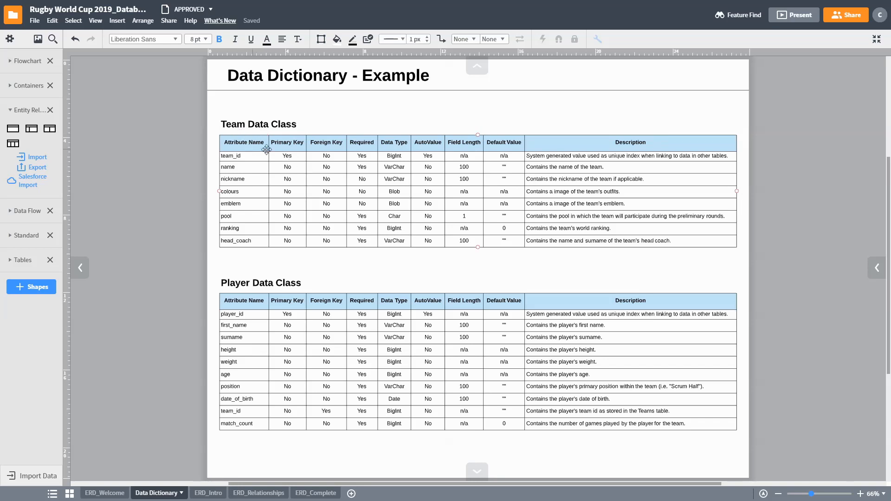
mouse_move(410, 204)
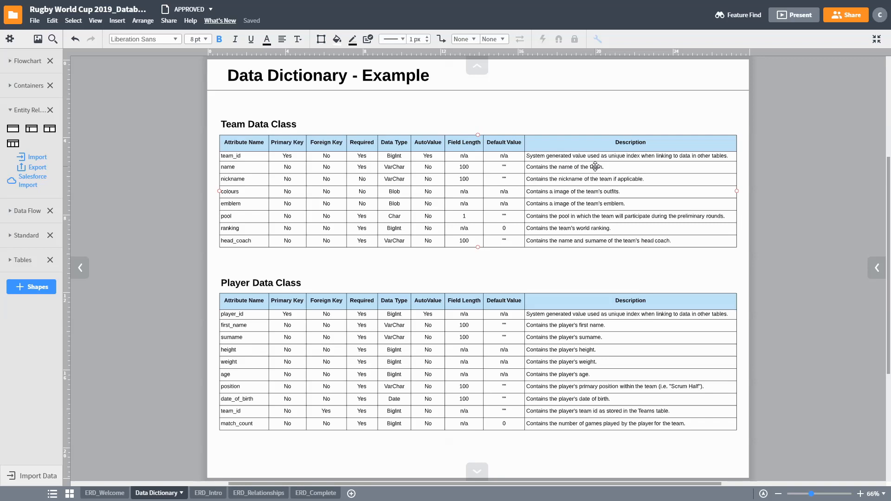
click(204, 492)
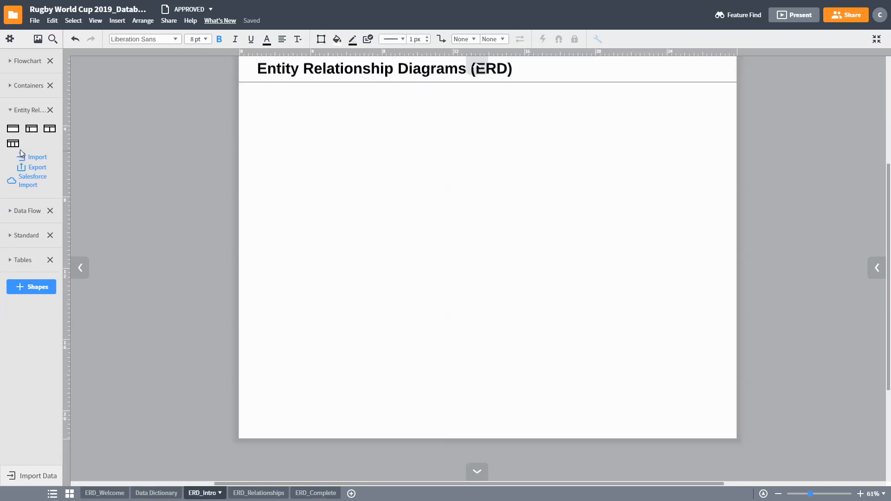
drag(12, 143, 408, 201)
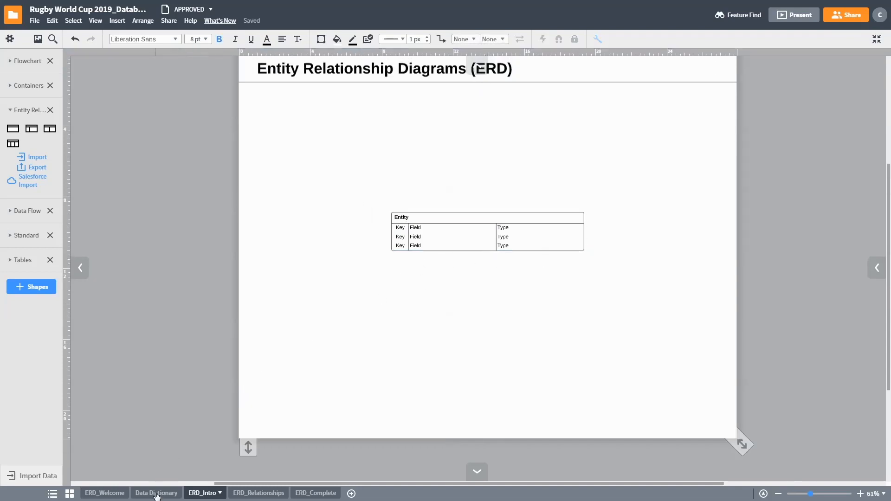
click(156, 493)
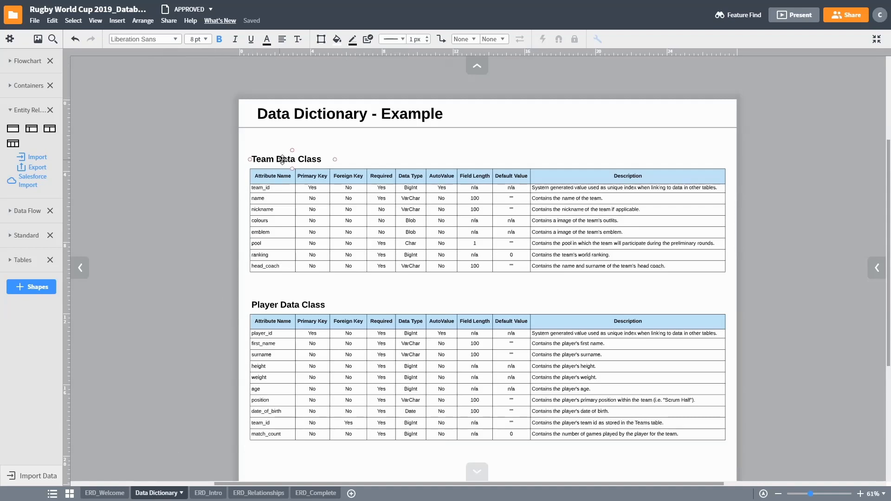
click(287, 305)
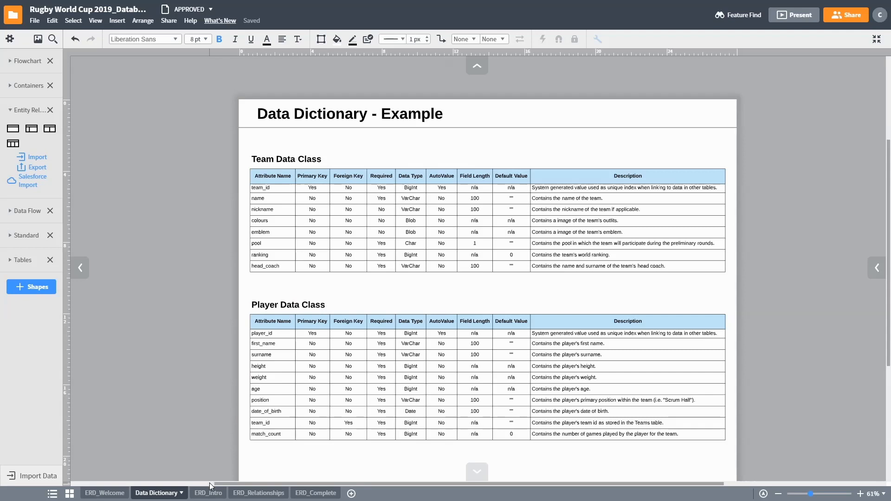
click(205, 493)
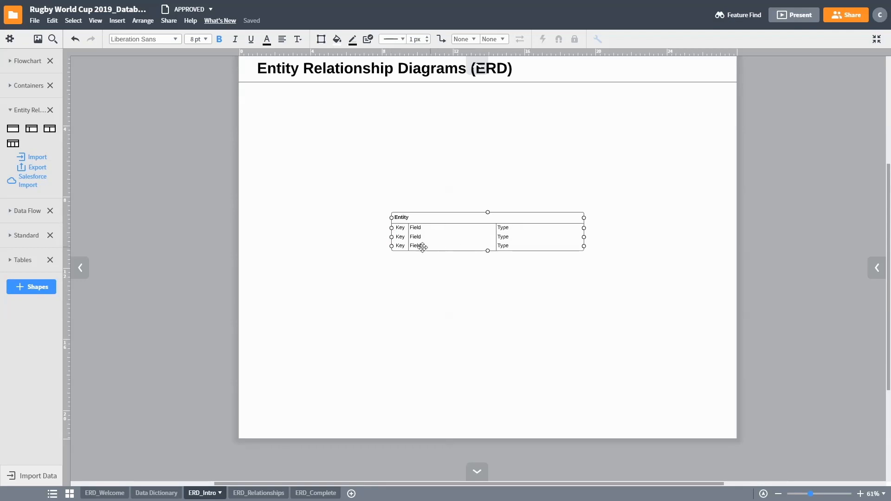
Step: Rename the new entity to Team and raise its field count to five rows
click(462, 269)
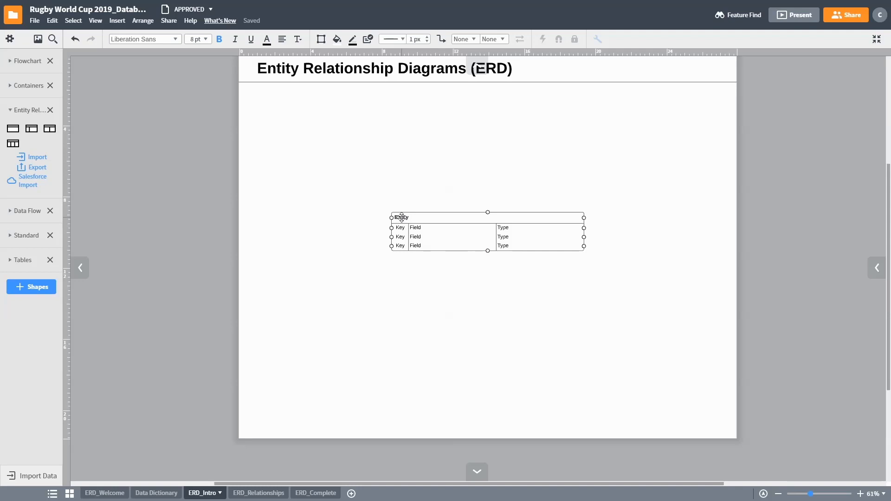
click(420, 229)
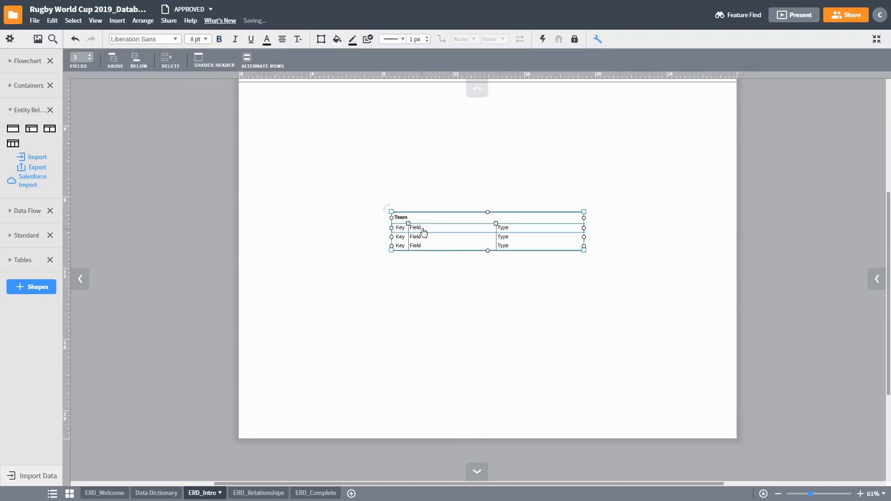
click(89, 55)
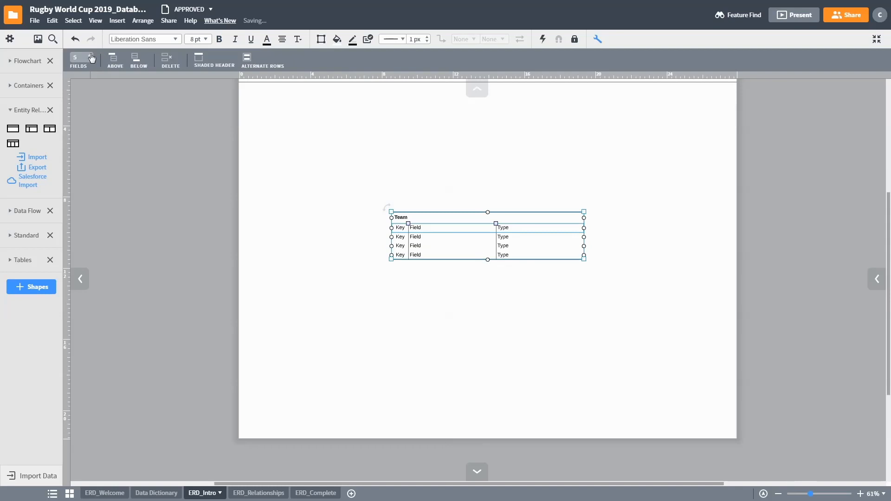
click(89, 56)
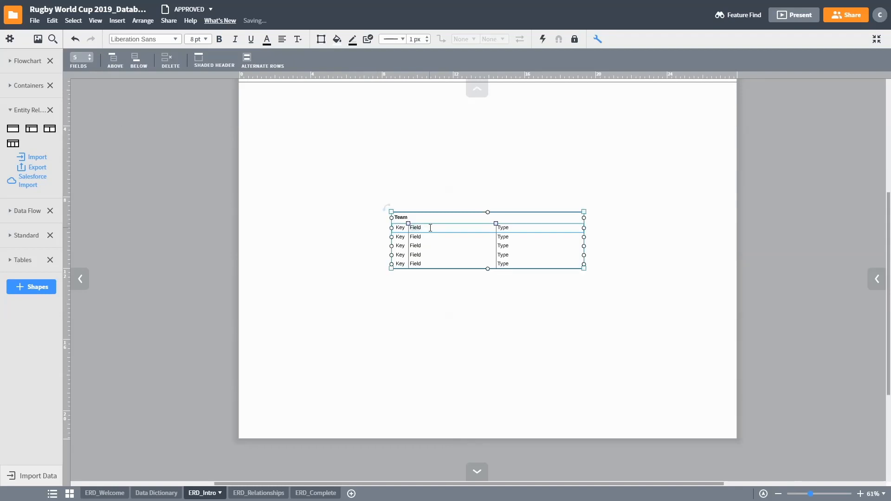
Step: Fill the Team fields with team_id, name, nickname, ranking and head_coach
text(team_id)
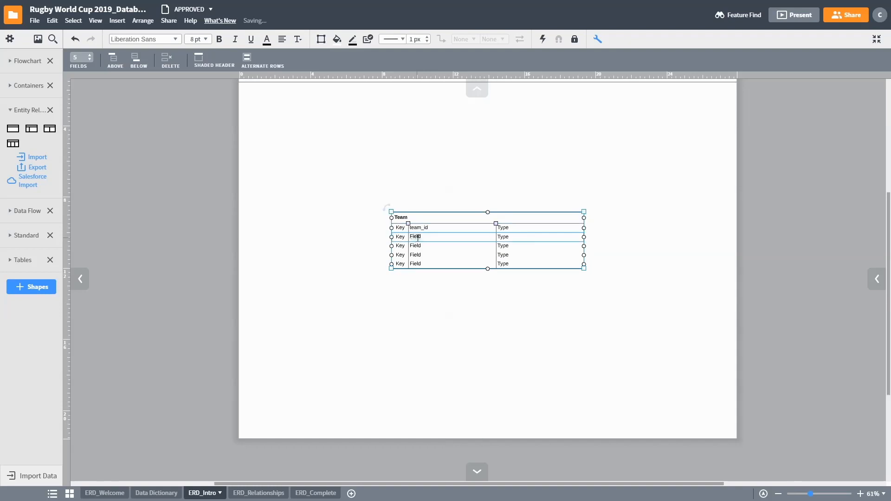
text(name)
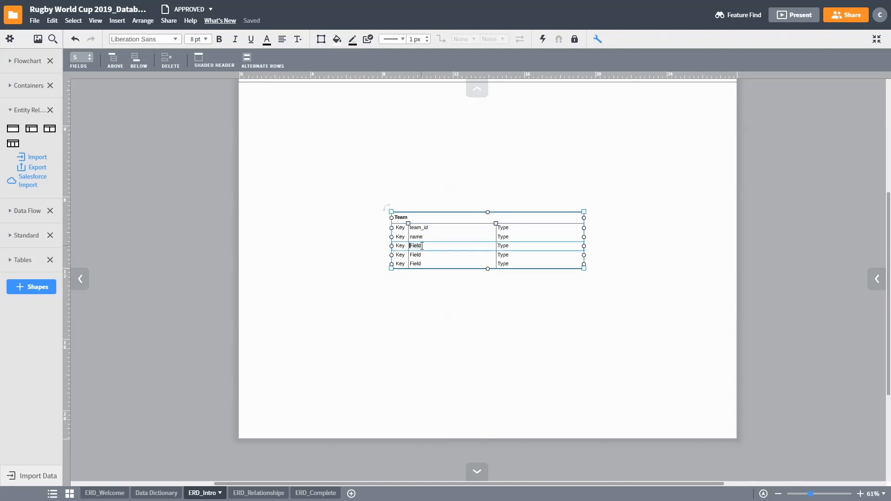
text(nid)
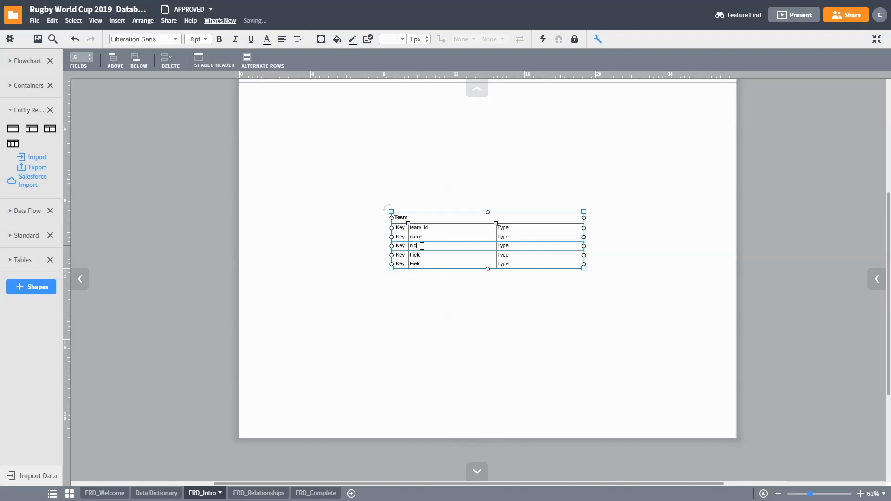
text(nickname)
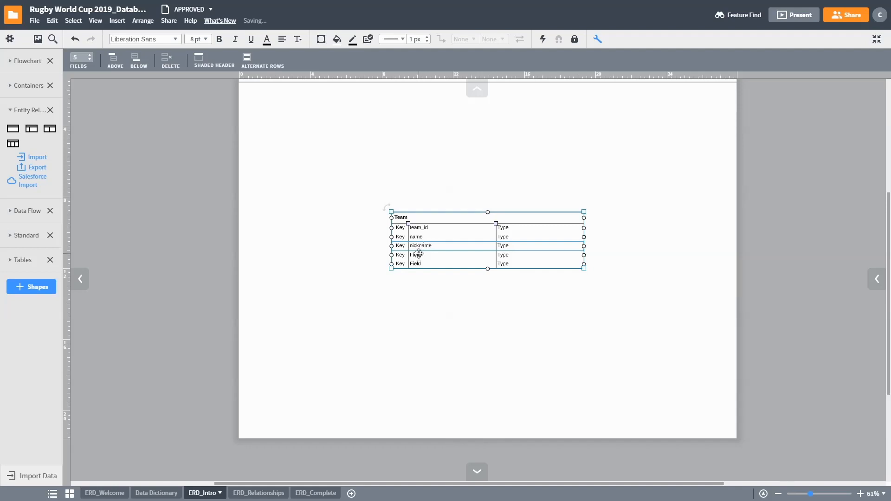
text(ranking)
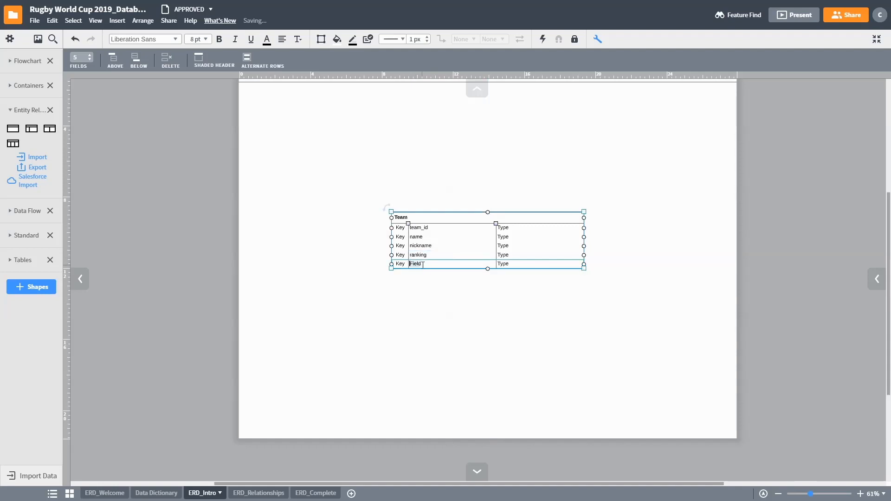
text(head)
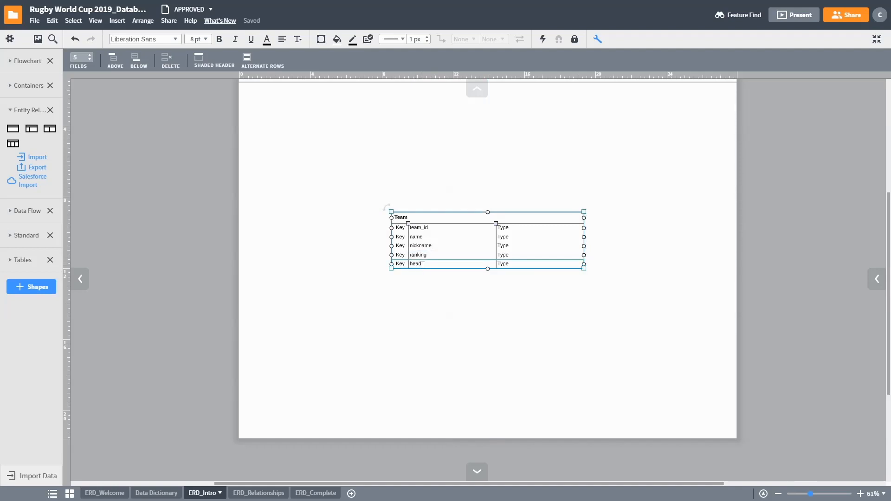
text(_coach)
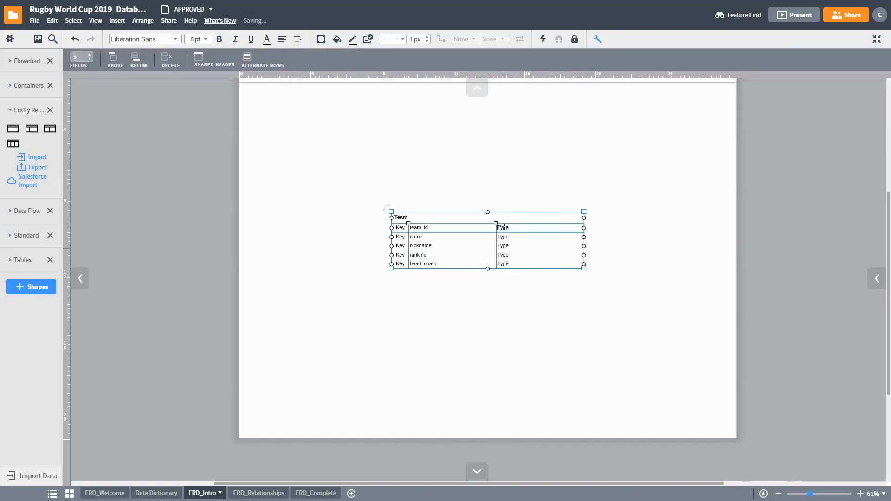
Step: Give the Team fields BigInt and VarChar(100) types and mark team_id as PK
text(Bigint)
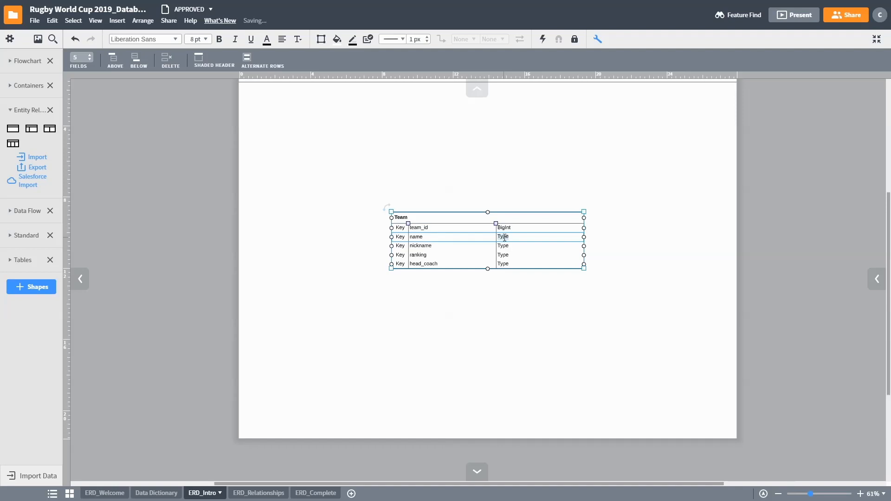
text(VarChar(100)
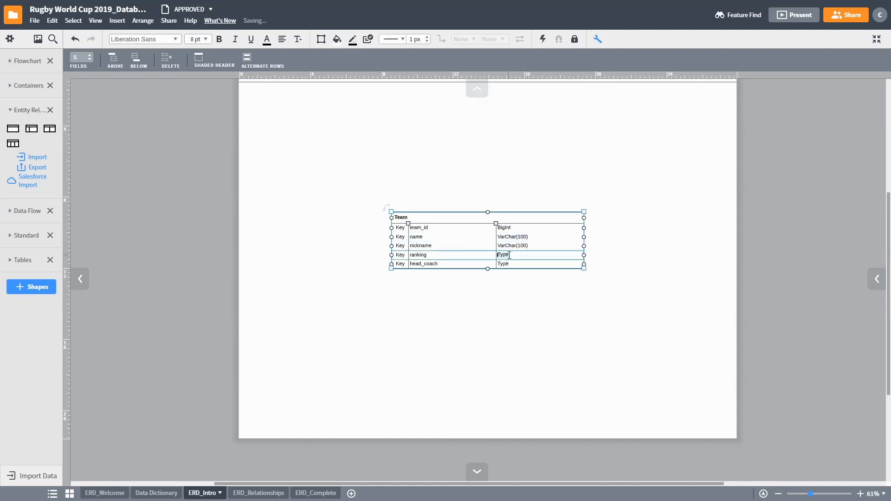
text(BigInt)
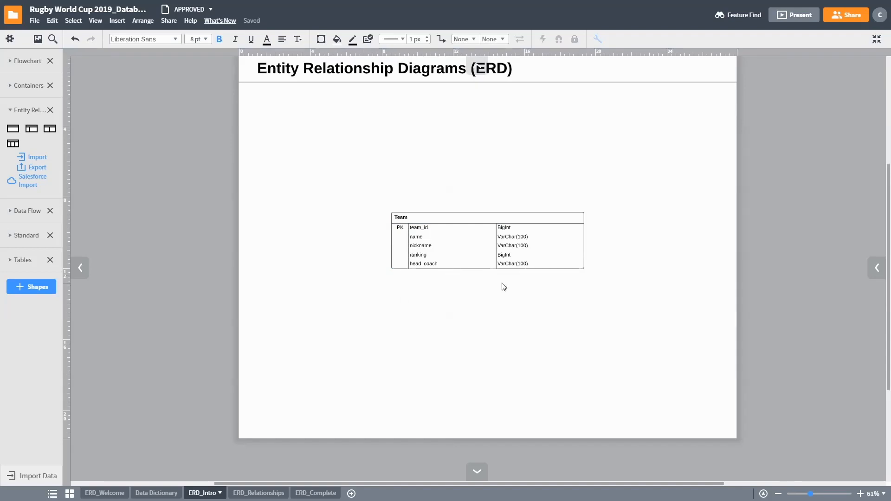
Step: Switch to the ERD_Relationships page with the Teams and Players entities and cardinality key
click(486, 240)
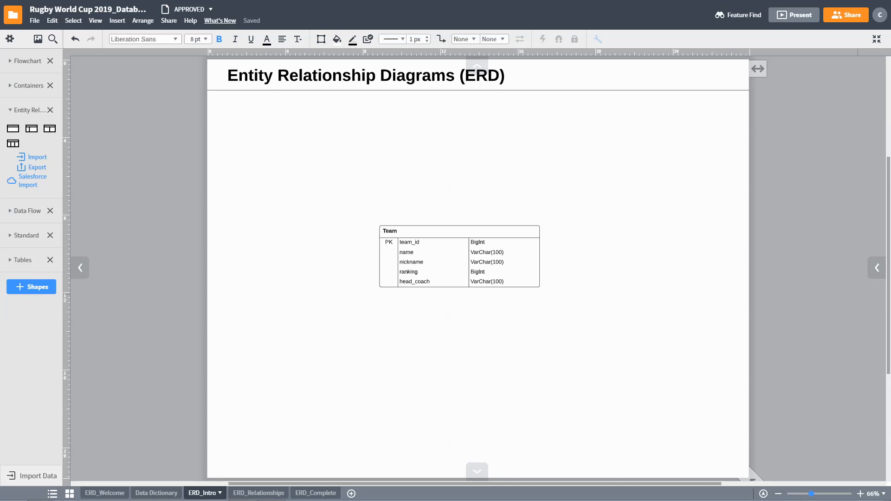
click(254, 493)
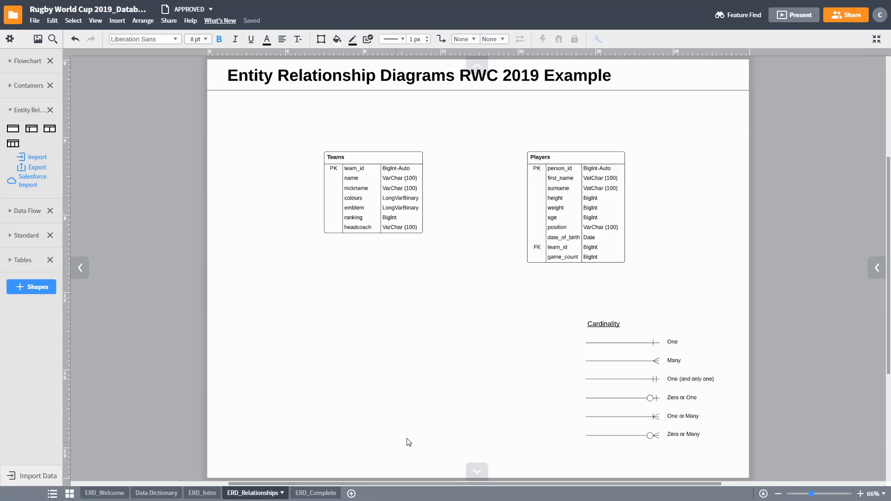
mouse_move(452, 425)
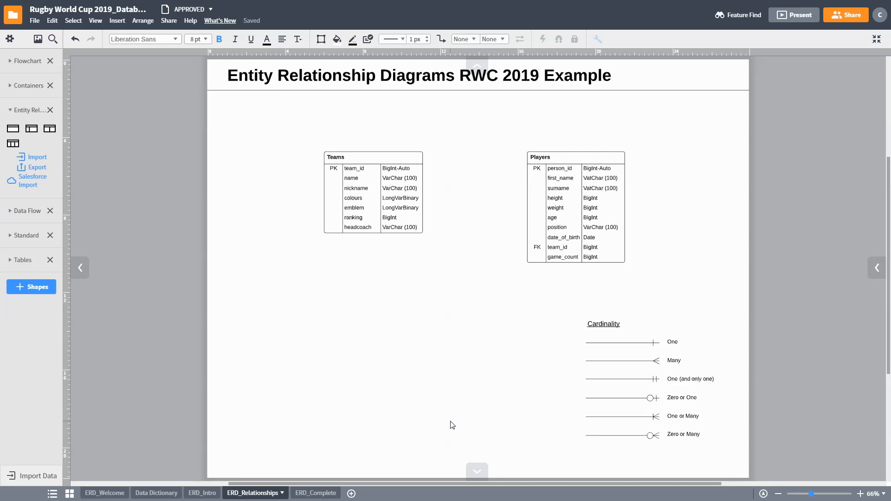
click(576, 158)
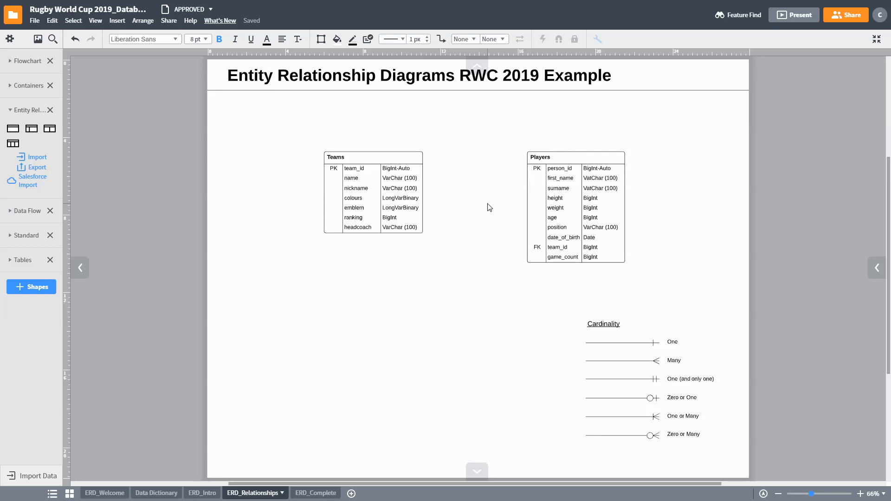
mouse_move(455, 263)
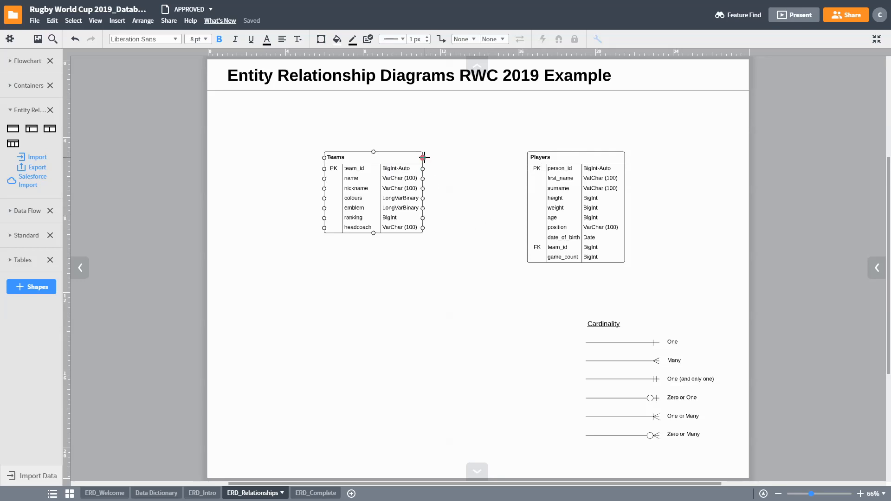
Step: Draw a relationship line from the Teams entity to the Players entity
drag(425, 157, 524, 157)
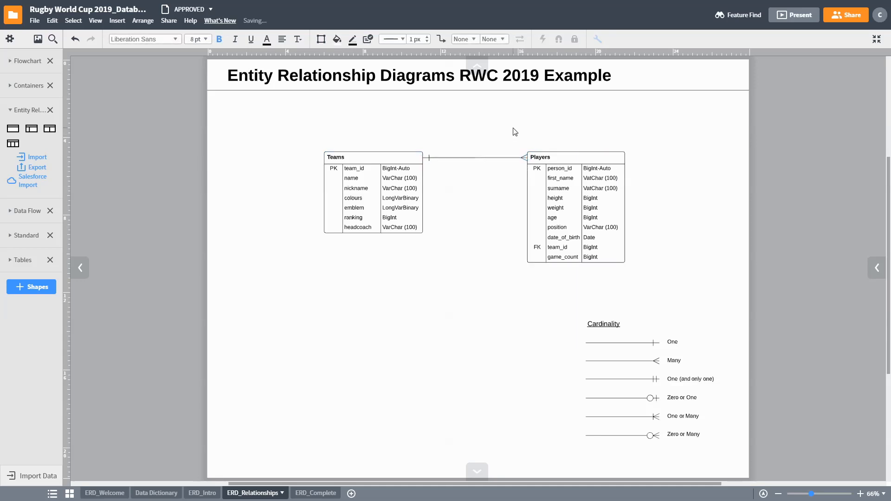
mouse_move(498, 201)
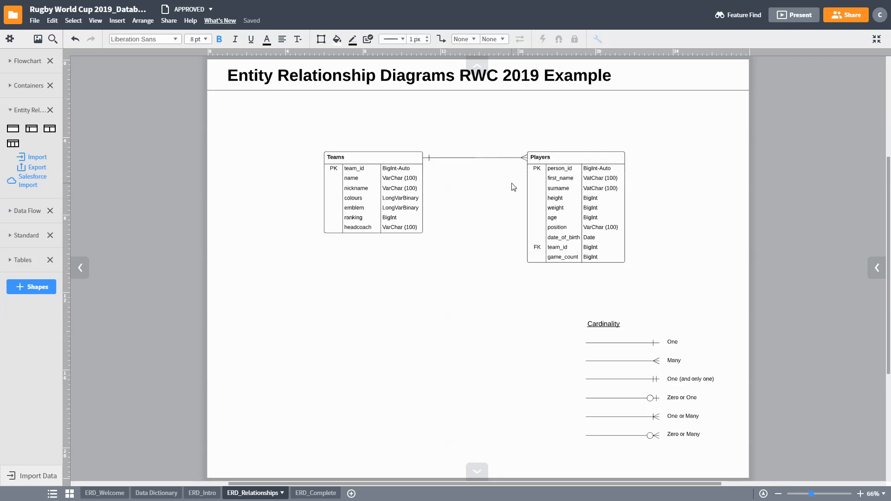
mouse_move(480, 228)
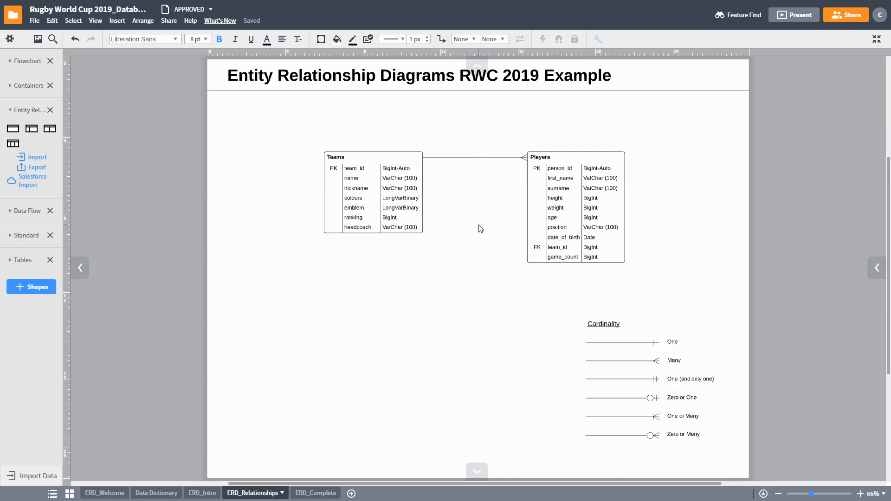
mouse_move(477, 244)
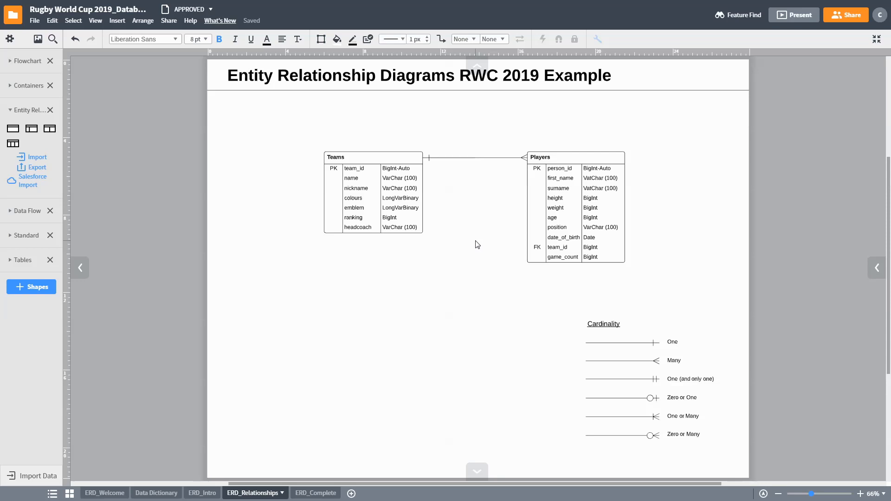
mouse_move(580, 312)
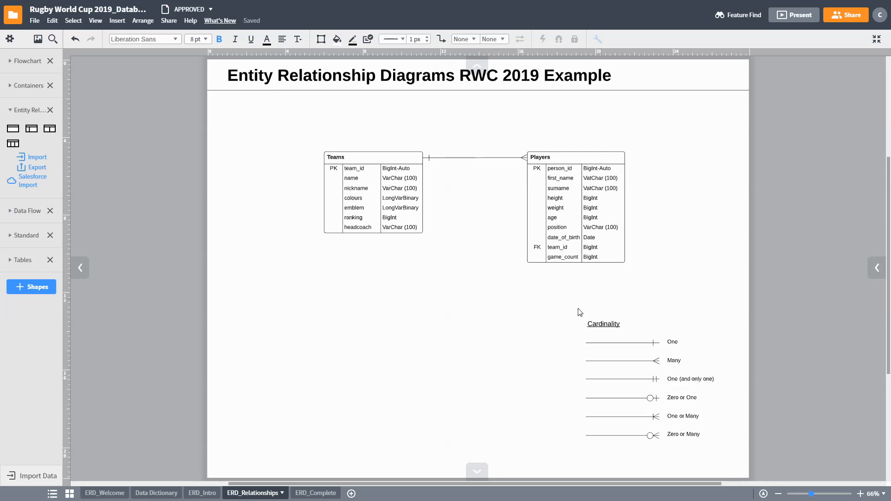
mouse_move(566, 432)
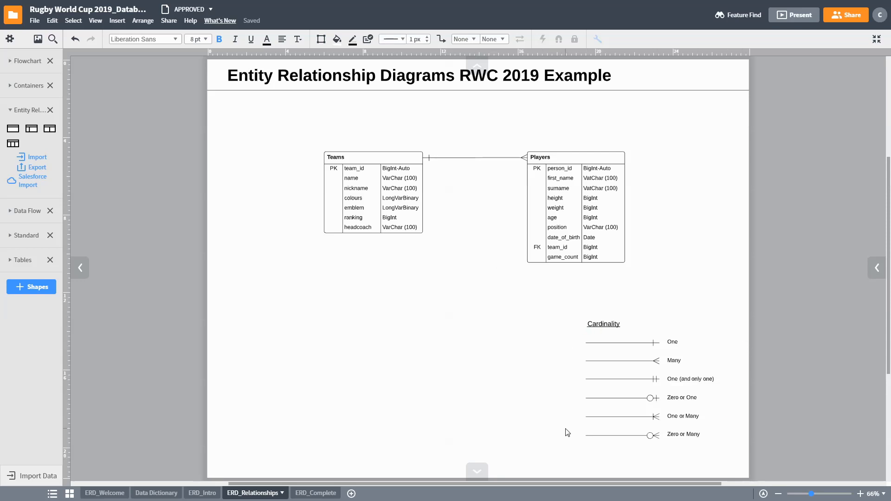
mouse_move(487, 296)
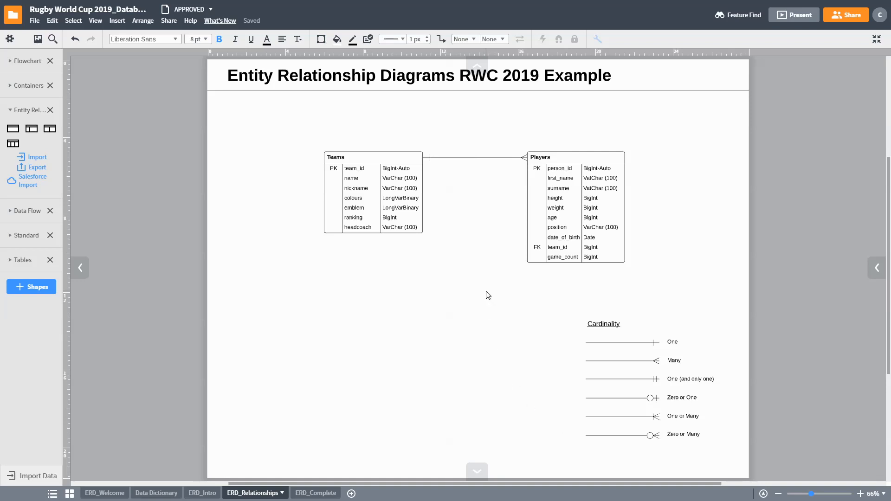
mouse_move(427, 244)
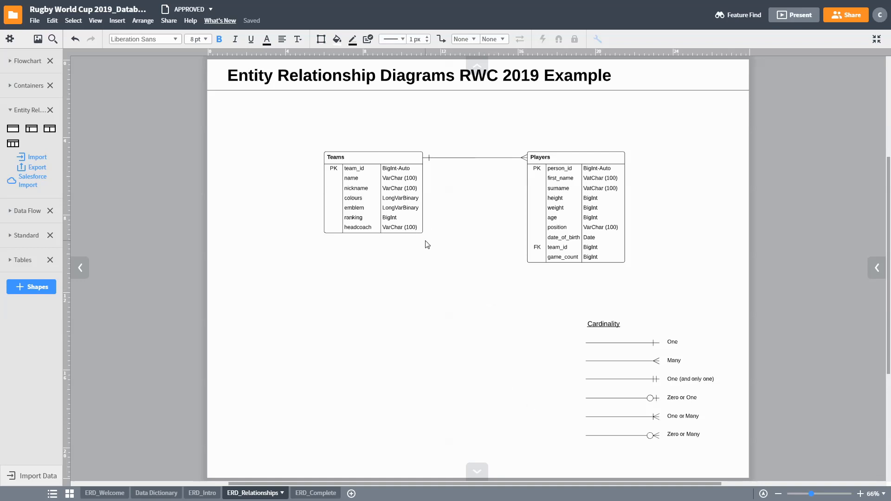
mouse_move(425, 129)
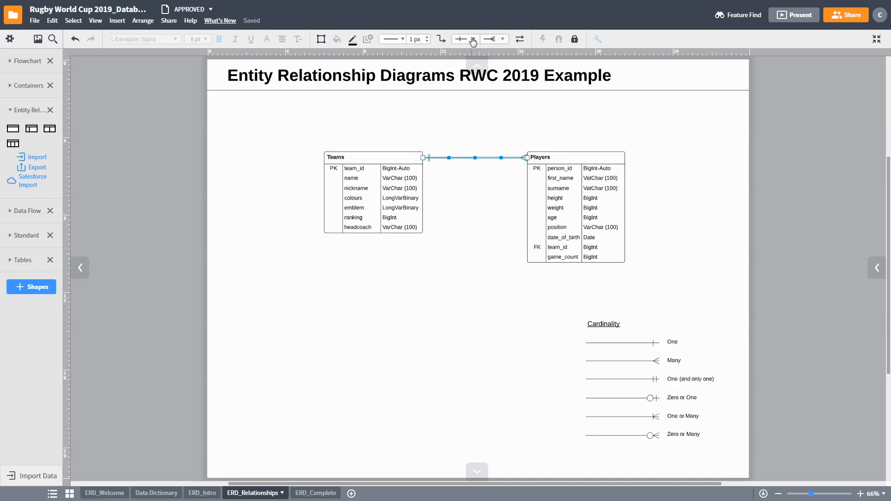
Step: Set the line to one-and-only-one at Teams and zero-or-many at Players, then view ERD_Complete
click(461, 39)
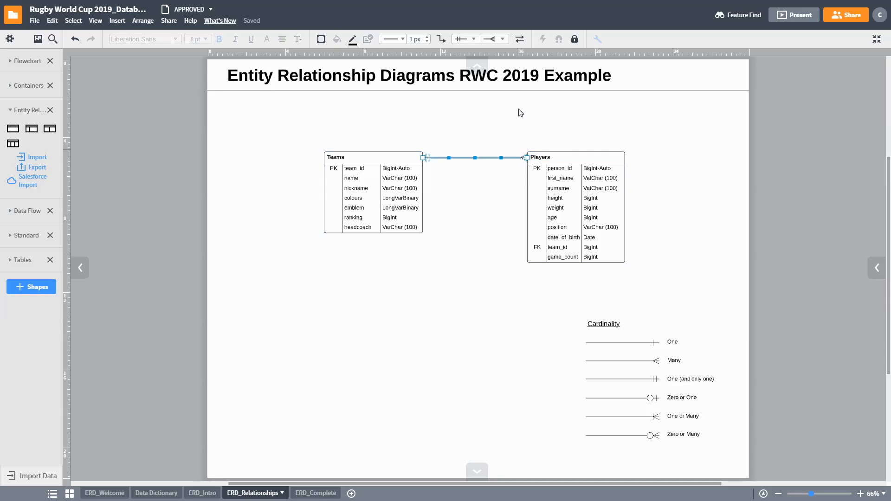
click(502, 39)
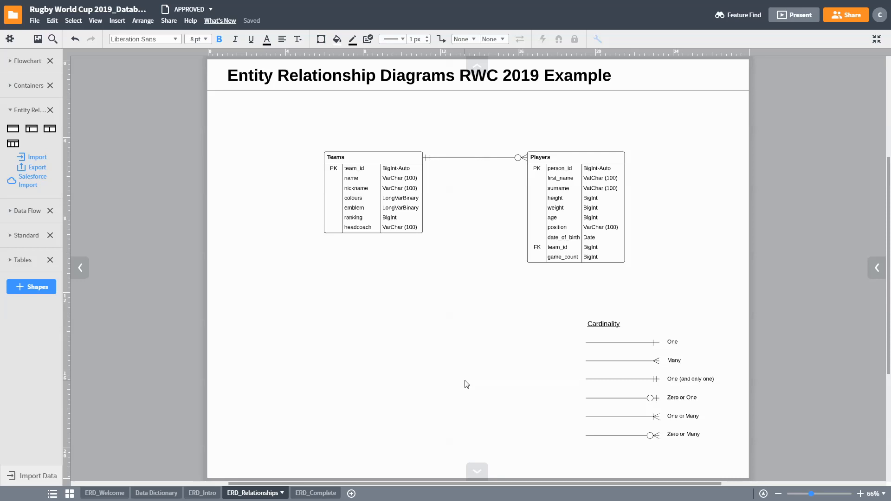
click(309, 493)
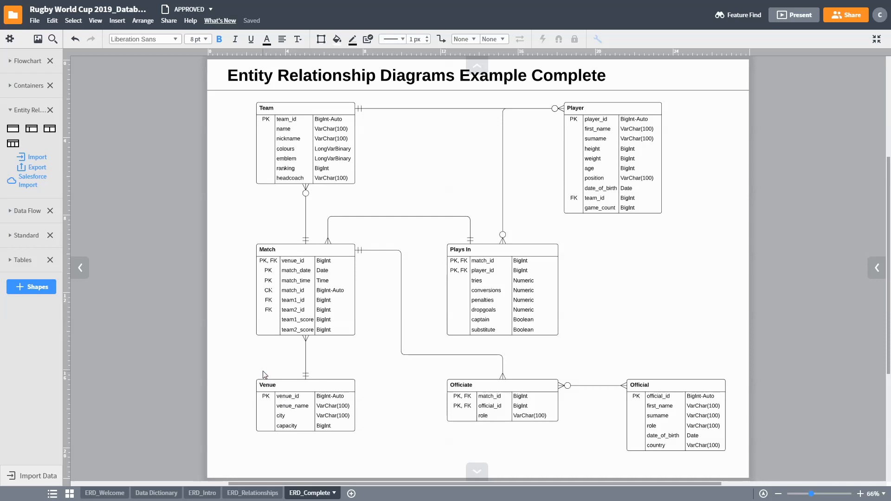
click(502, 250)
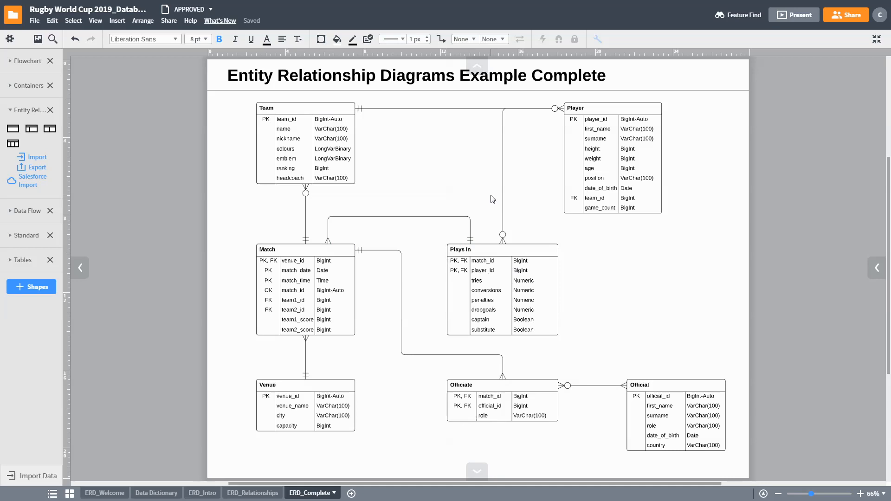
mouse_move(497, 209)
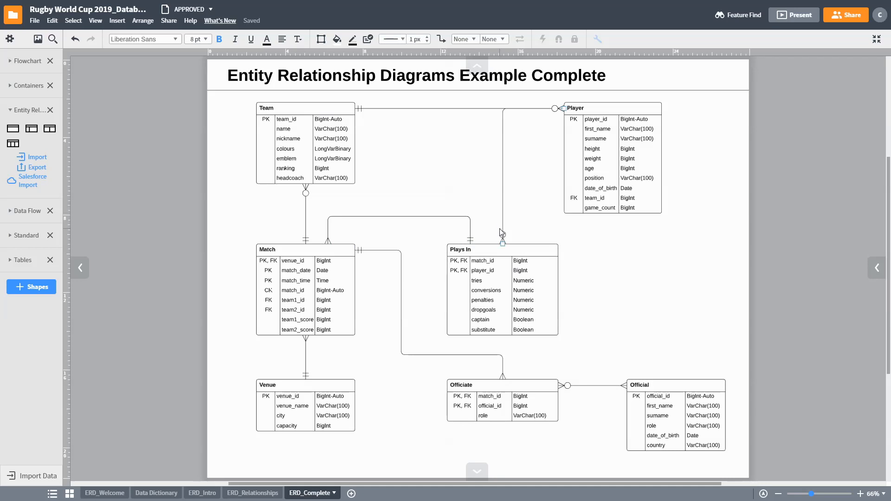
mouse_move(37, 171)
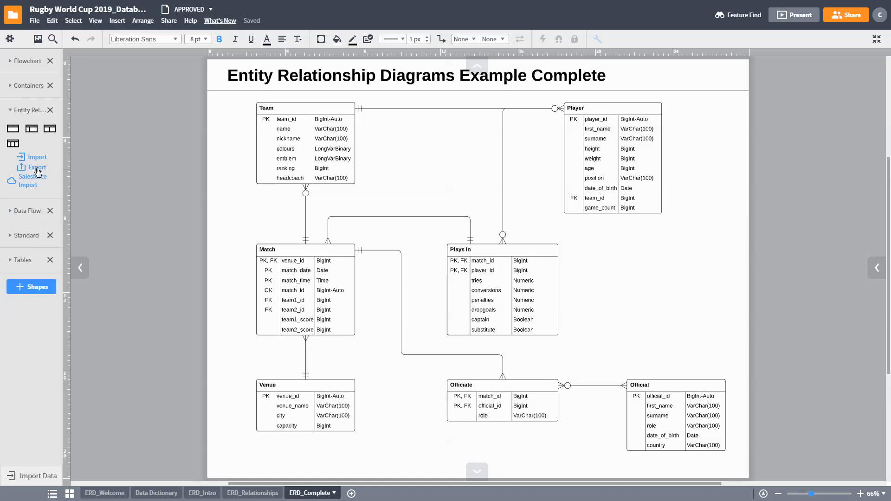
click(36, 167)
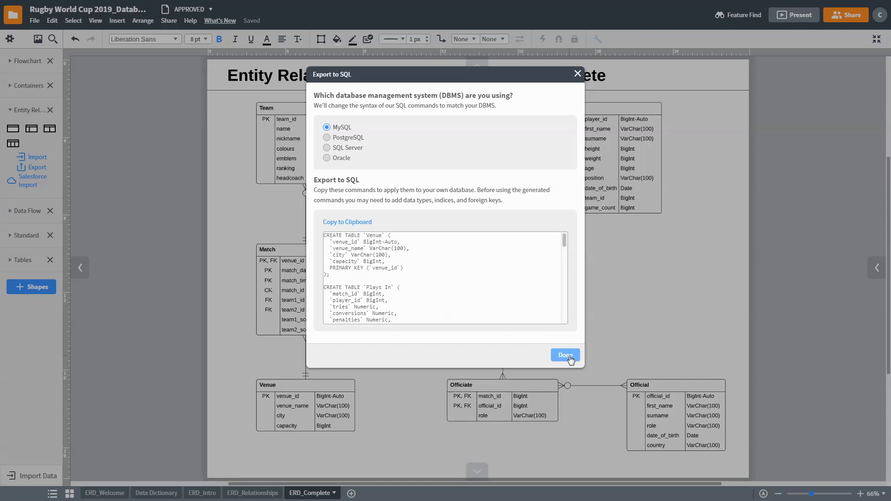
click(564, 356)
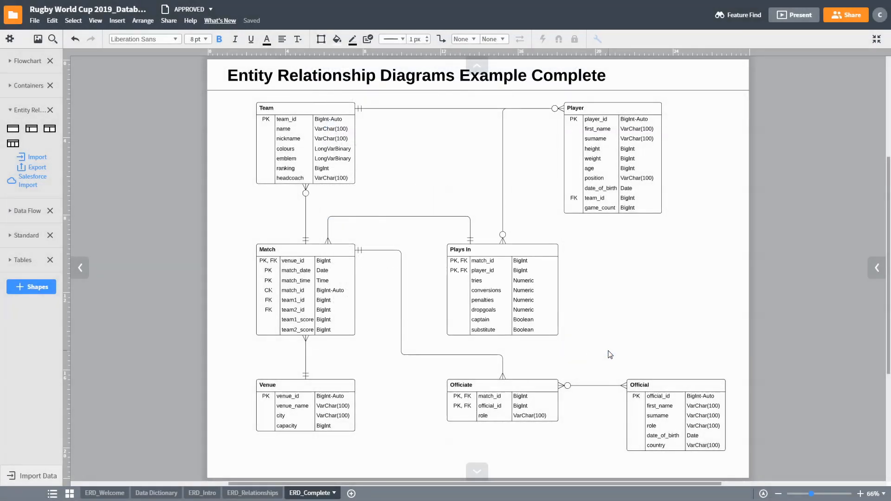